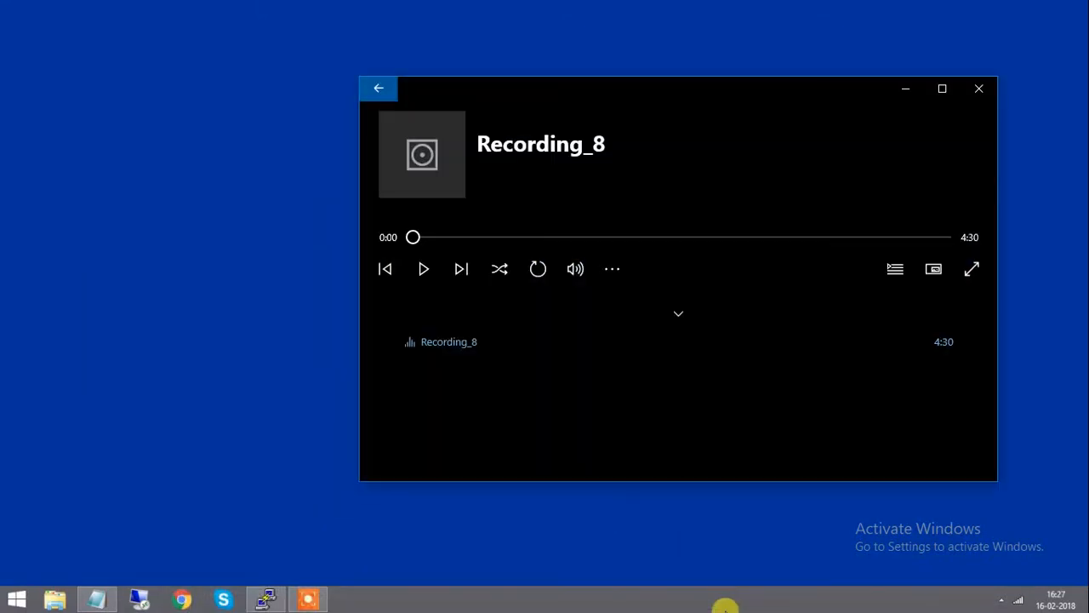
Step: Close the recording player window, leaving the desktop and server session
{"action": "left_click", "coordinate": [422, 269]}
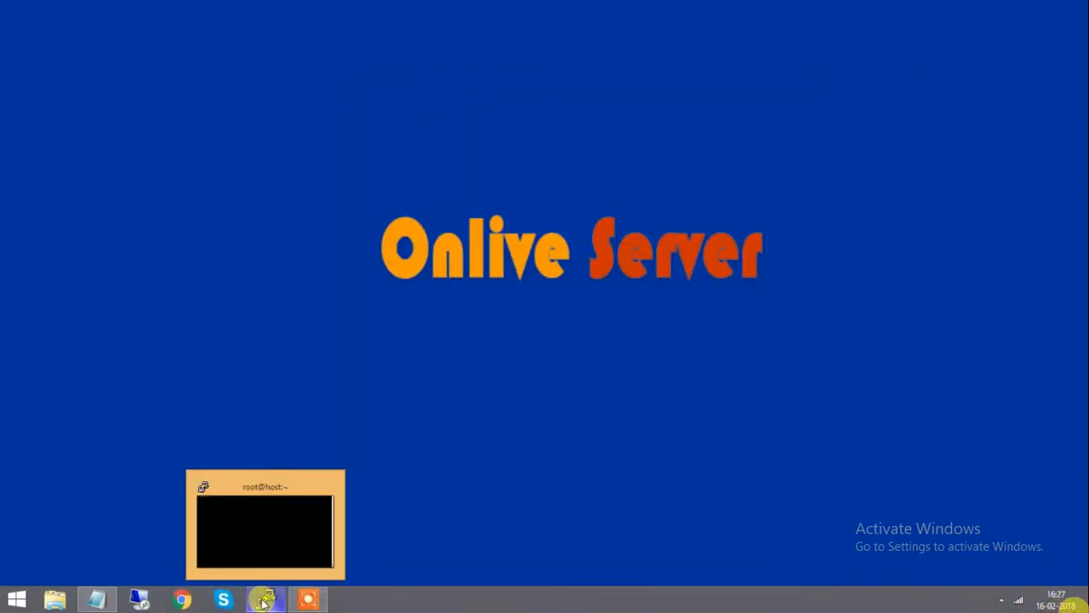
Step: Run 'yum update' in the root session; no packages are marked for update
{"action": "left_click", "coordinate": [266, 599]}
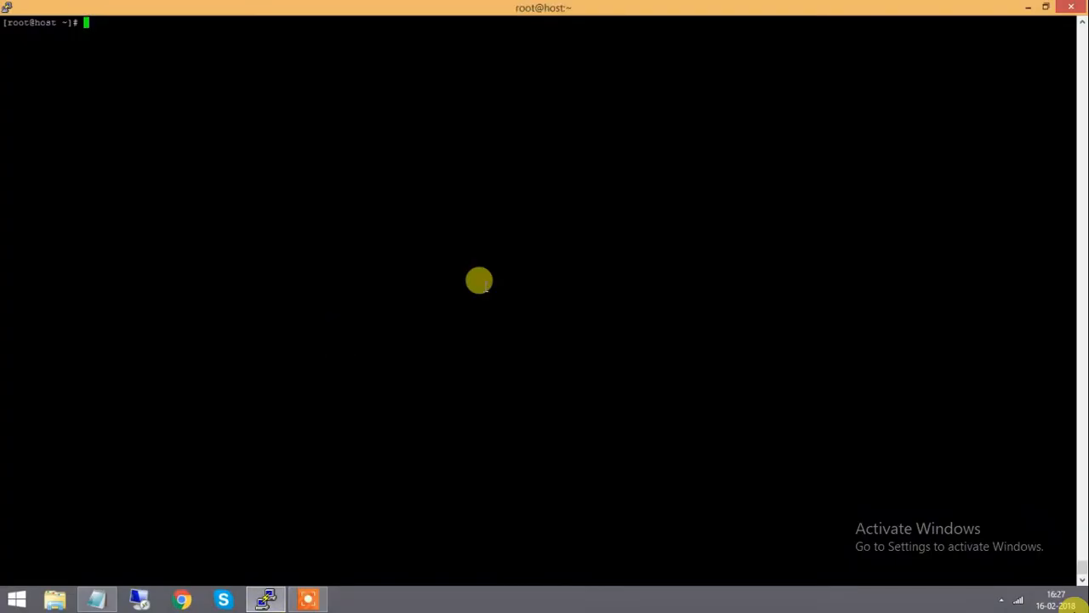
{"action": "type", "text": "yum"}
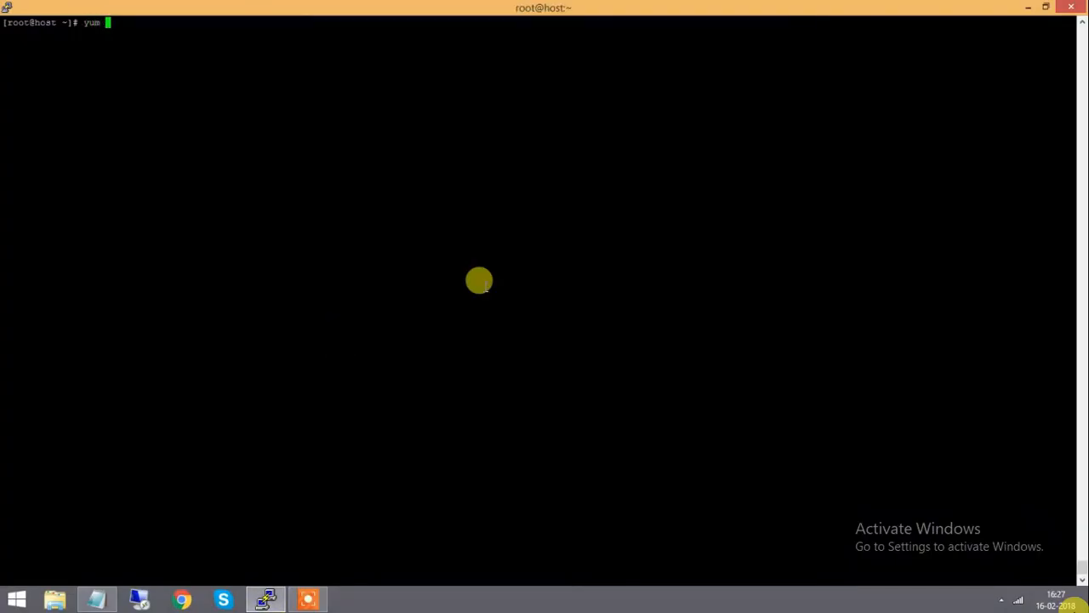
{"action": "type", "text": "update"}
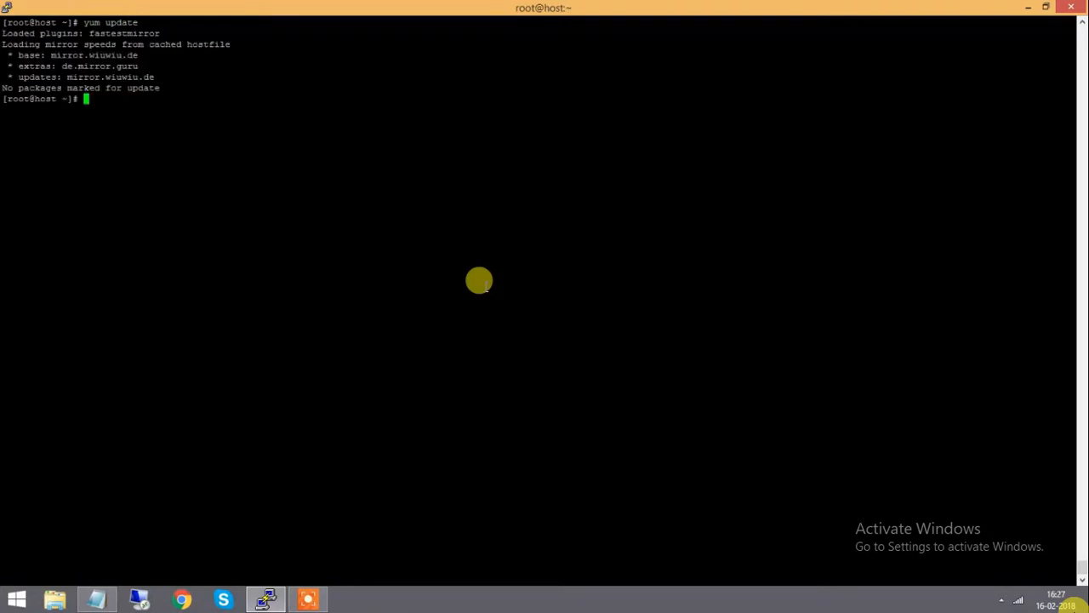
{"action": "mouse_move", "coordinate": [232, 511]}
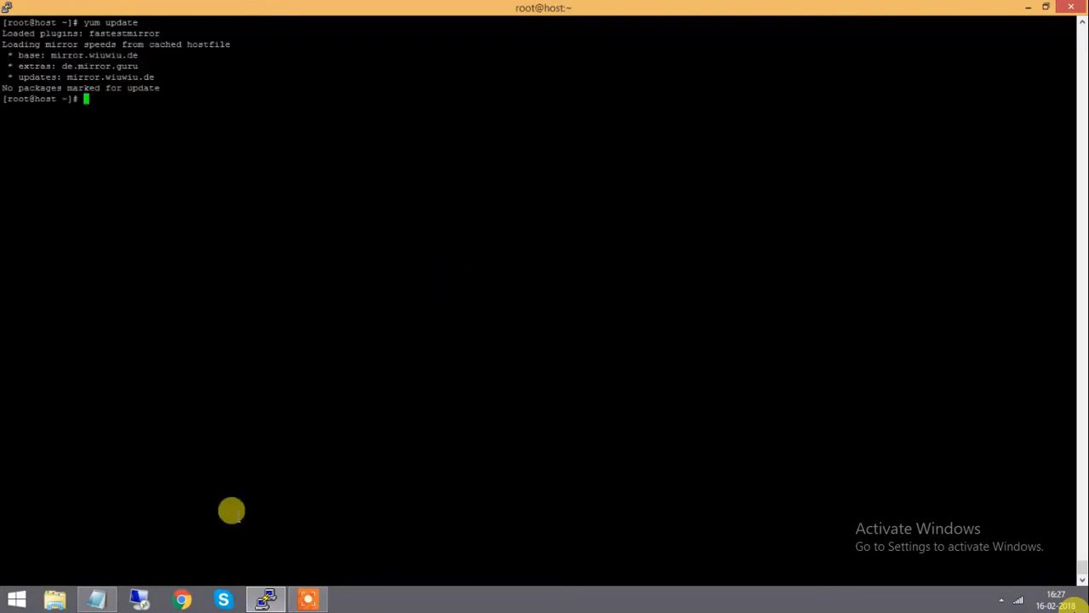
{"action": "mouse_move", "coordinate": [388, 370]}
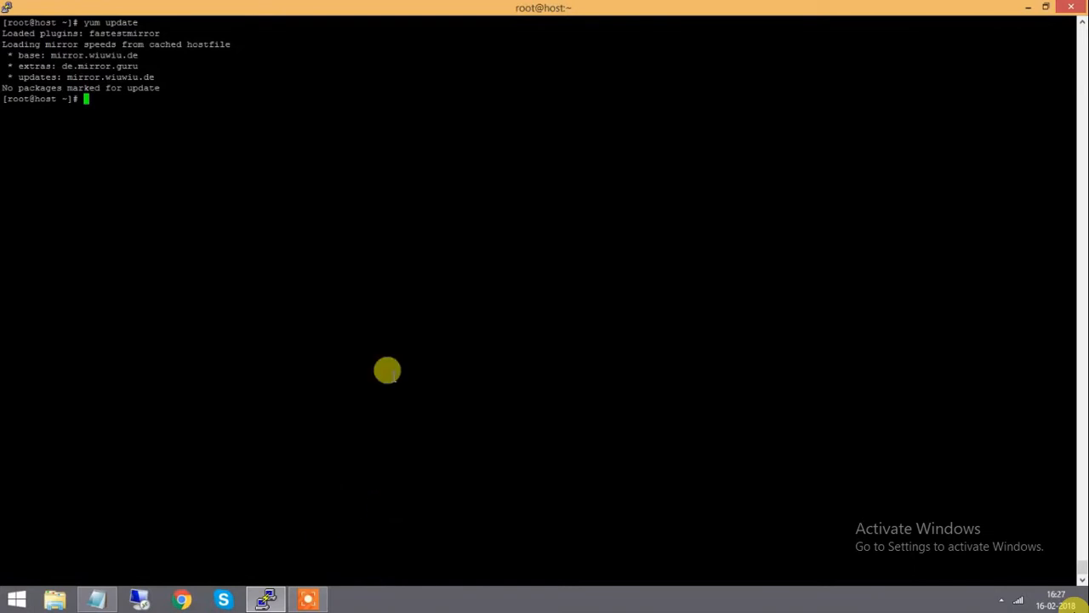
{"action": "mouse_move", "coordinate": [330, 408]}
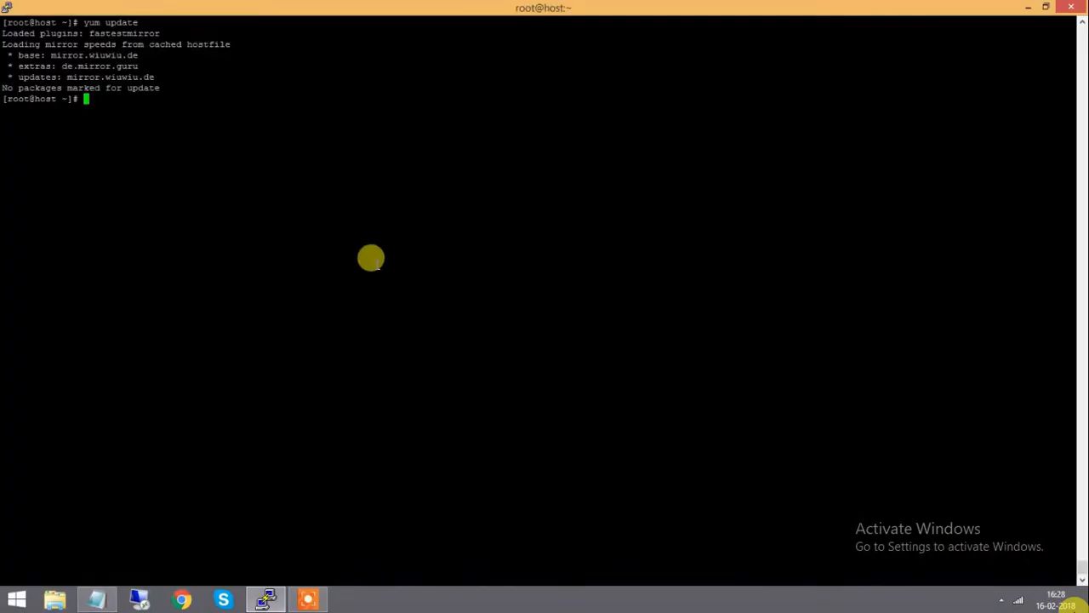
Step: Install java-1.6.0-openjdk with yum, confirming 'y' for its dependencies
{"action": "type", "text": "yum install java-1.6.0-openjdk"}
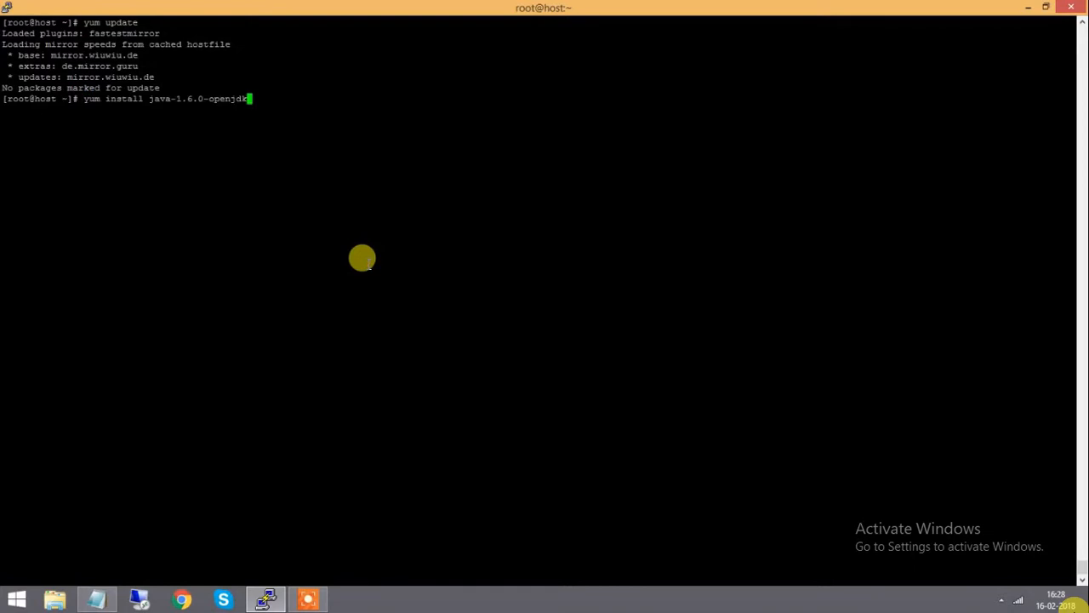
{"action": "key", "text": "Return"}
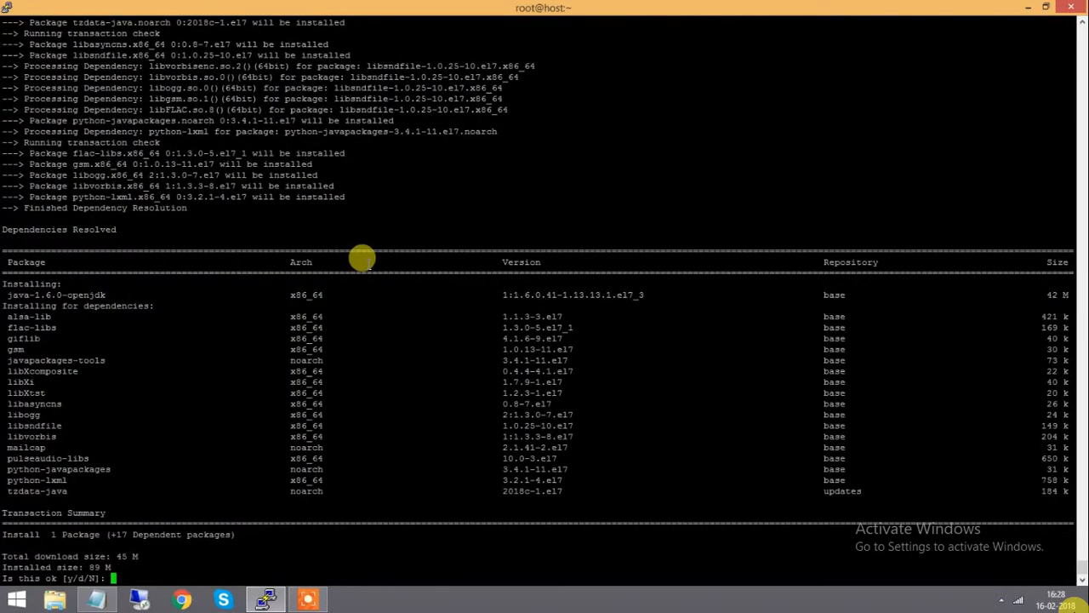
{"action": "type", "text": "y"}
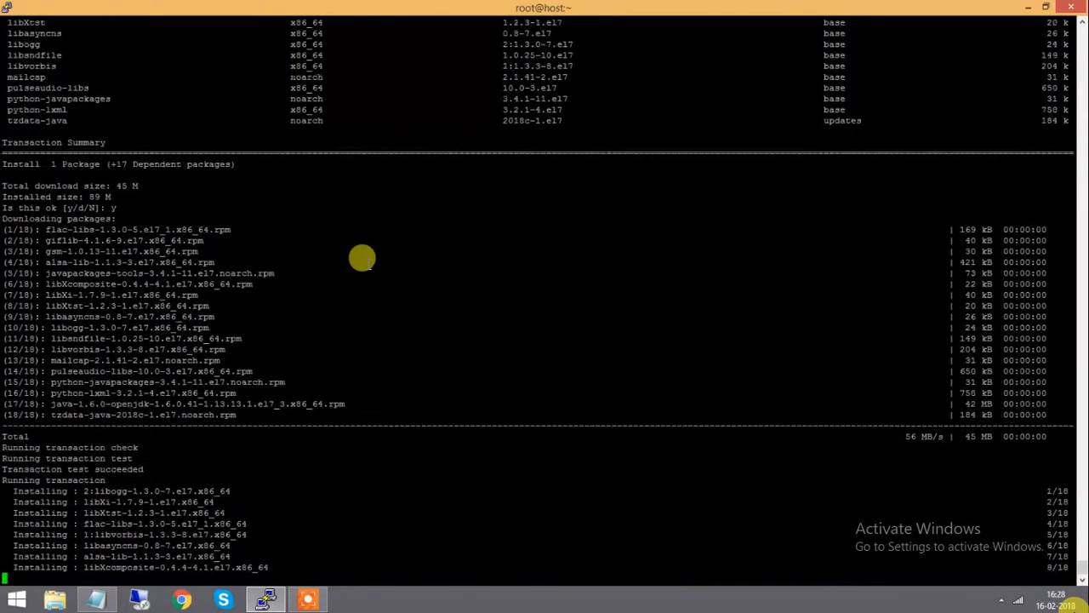
{"action": "scroll", "scroll_direction": "down", "scroll_amount": 3}
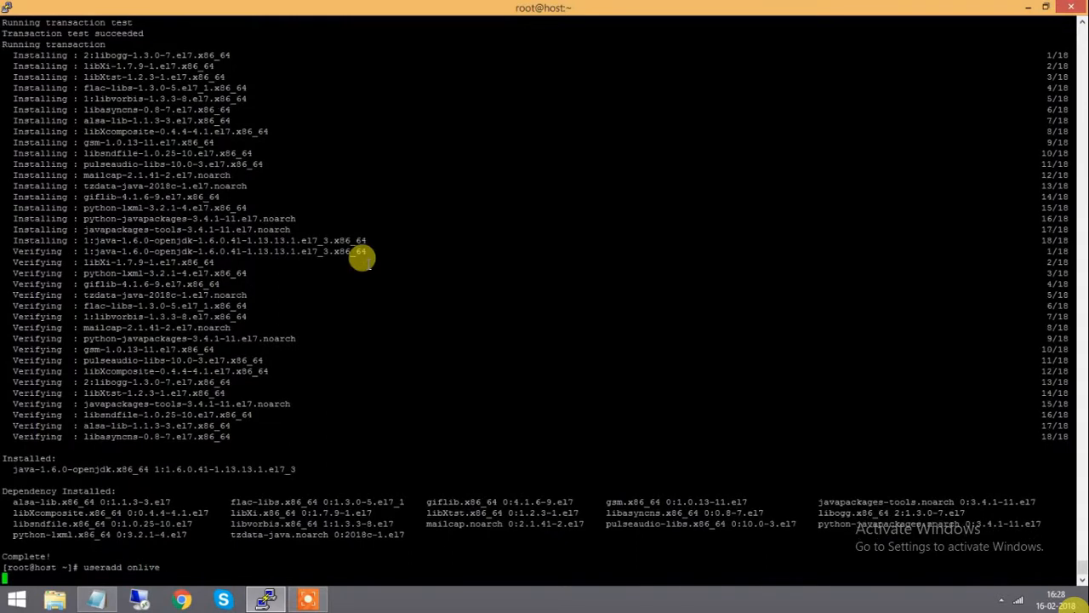
Step: Set the password for the new onlive user with passwd
{"action": "type", "text": "passwd onlive"}
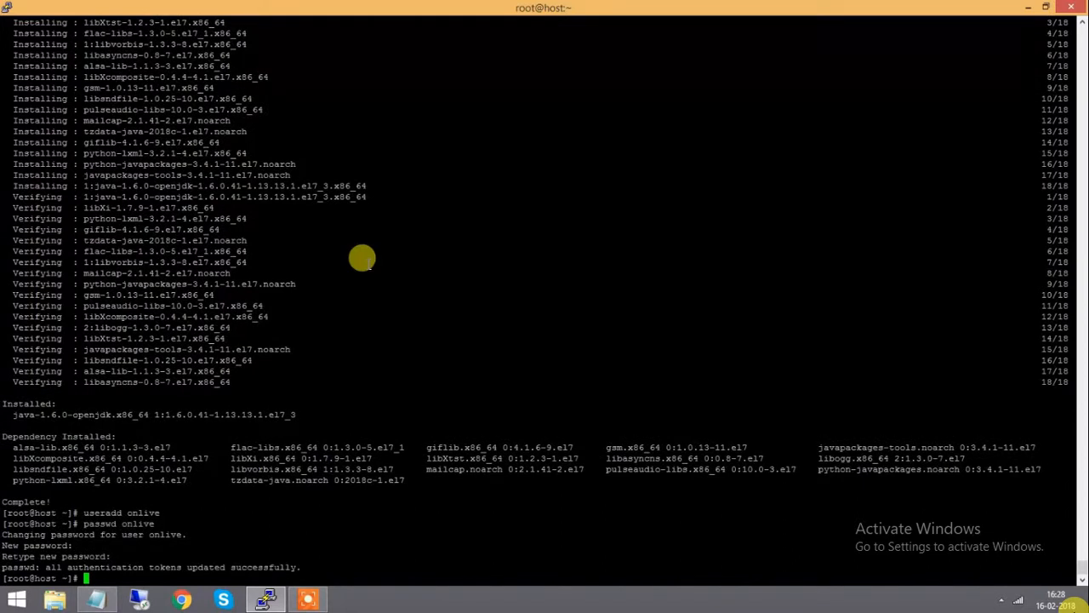
{"action": "mouse_move", "coordinate": [432, 303]}
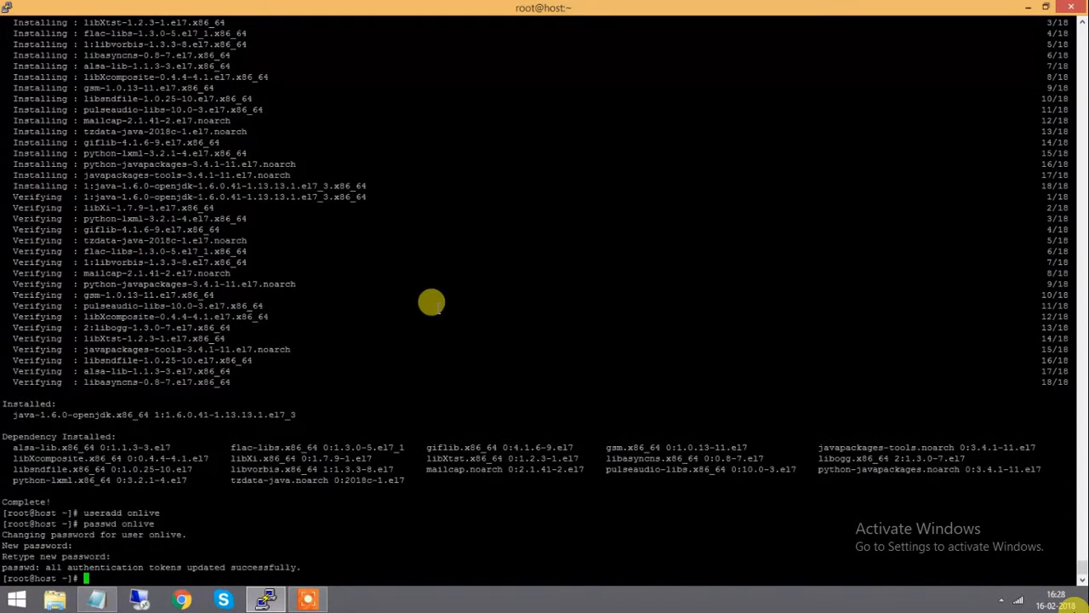
{"action": "mouse_move", "coordinate": [446, 332]}
{"action": "type", "text": "yum install wget iptables-service screen nano"}
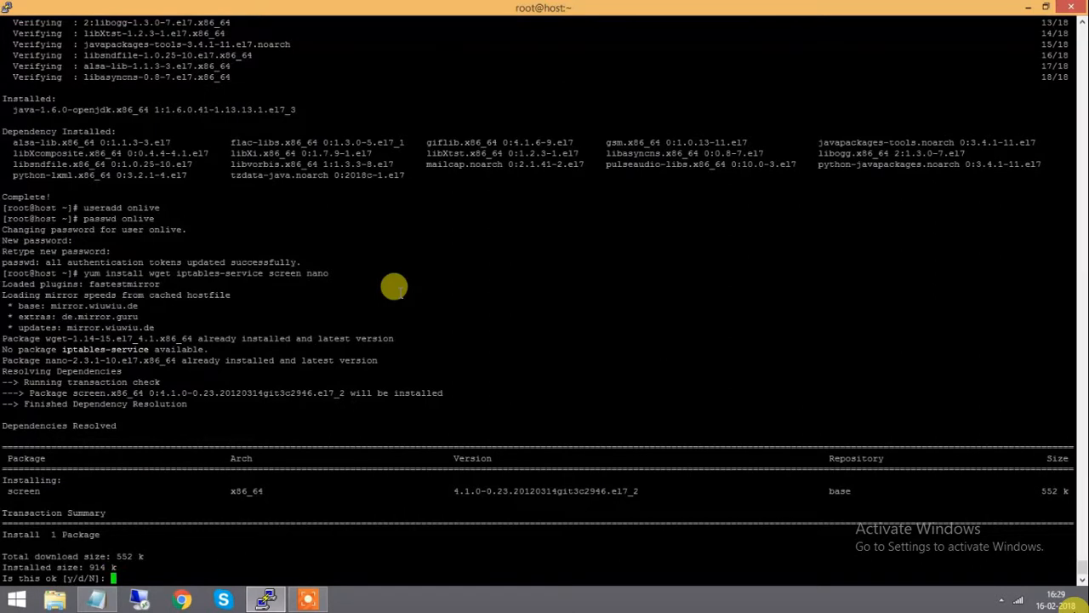
Step: Confirm the screen install with 'y', then switch to the onlive user via 'su -'
{"action": "type", "text": "y"}
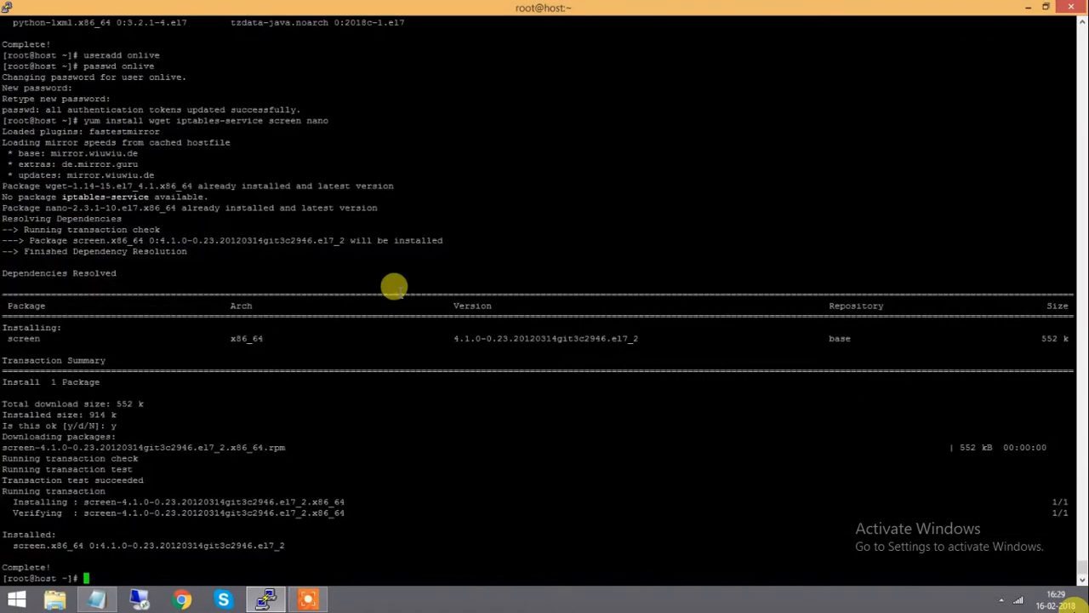
{"action": "mouse_move", "coordinate": [400, 296]}
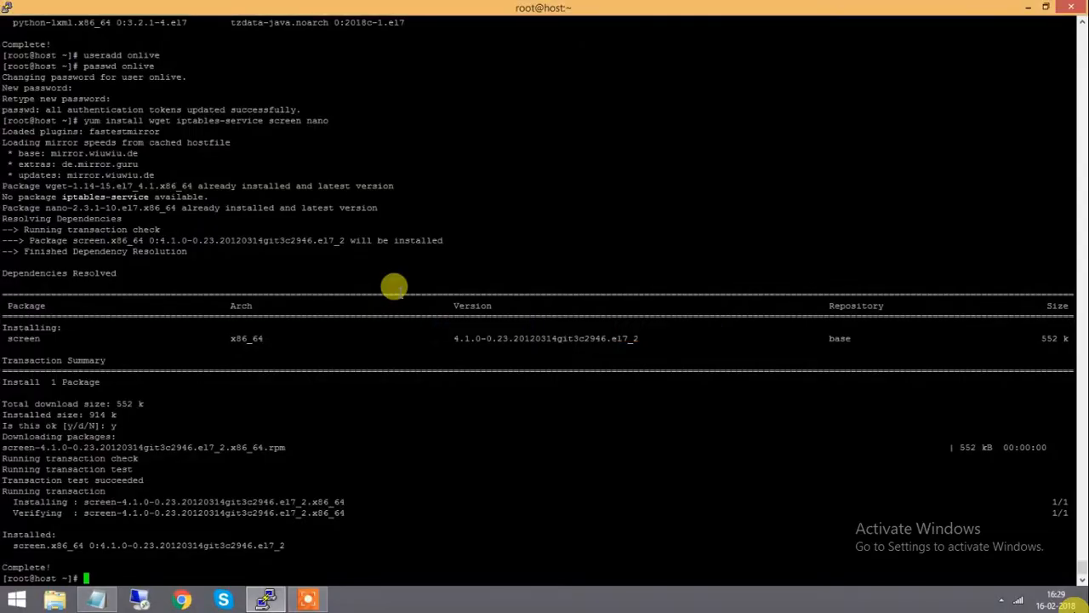
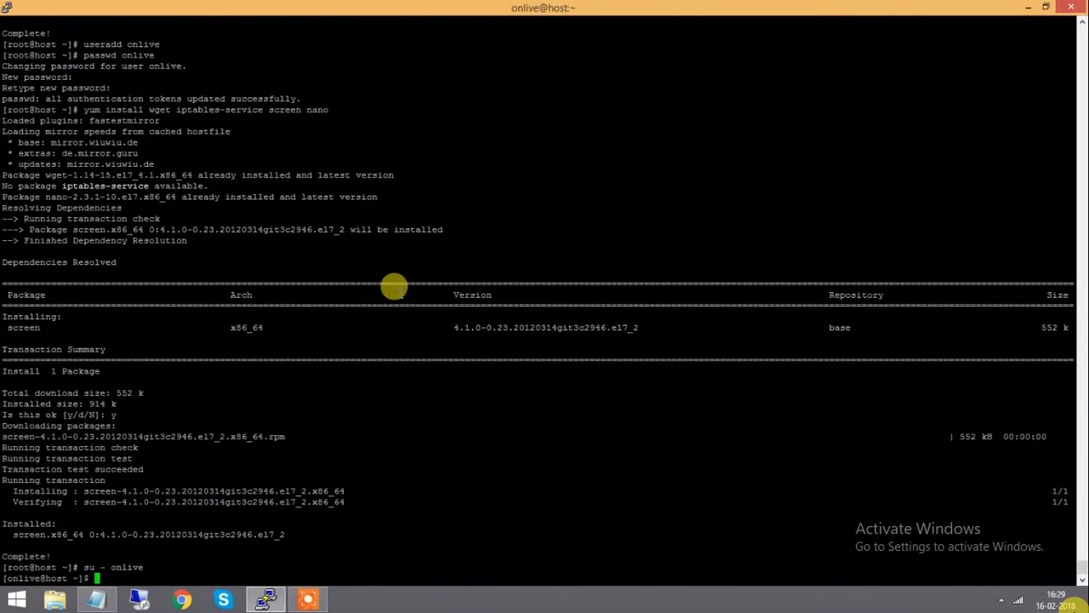
Step: Create the minicraft directory and change into it
{"action": "type", "text": "mkdir mini"}
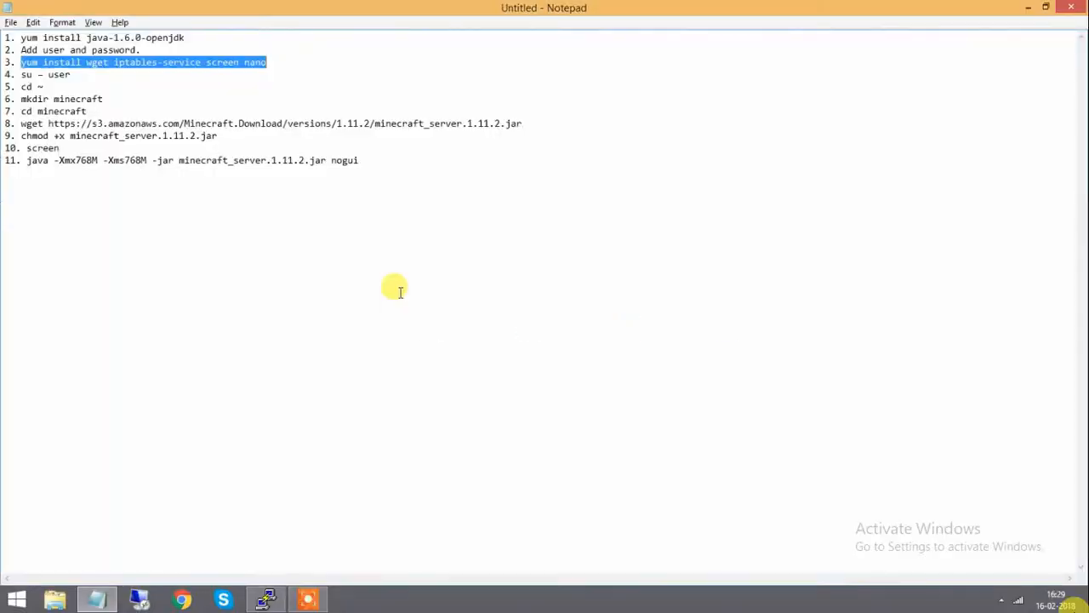
{"action": "left_click", "coordinate": [95, 598]}
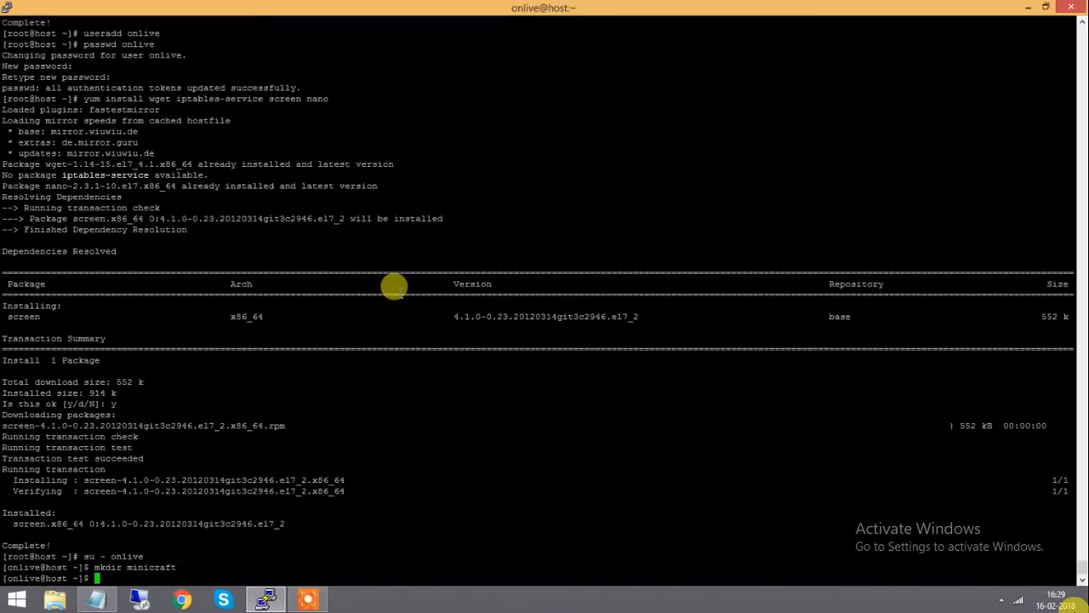
{"action": "type", "text": "cd mi"}
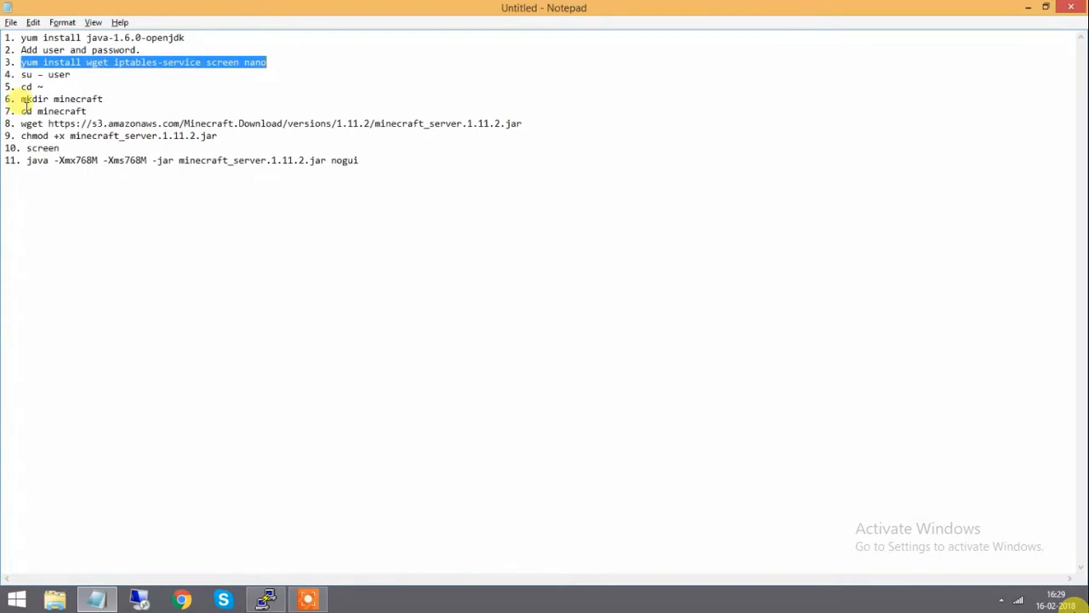
Step: Download the Minecraft 1.11.2 server jar with the wget command from the notes
{"action": "left_click_drag", "start_coordinate": [20, 122], "coordinate": [524, 122]}
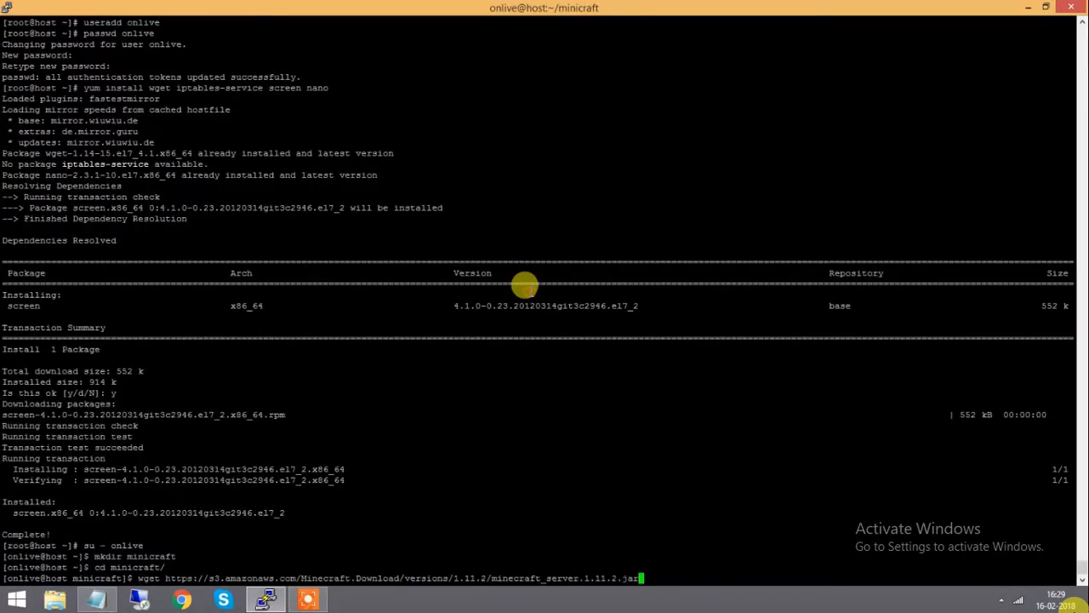
{"action": "key", "text": "Return"}
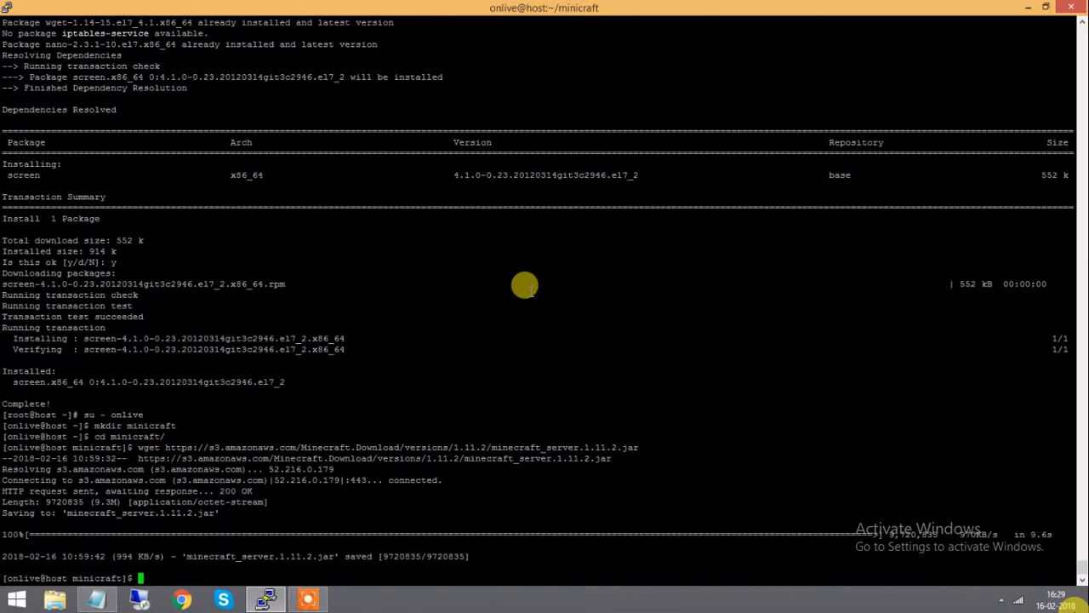
{"action": "left_click", "coordinate": [95, 599]}
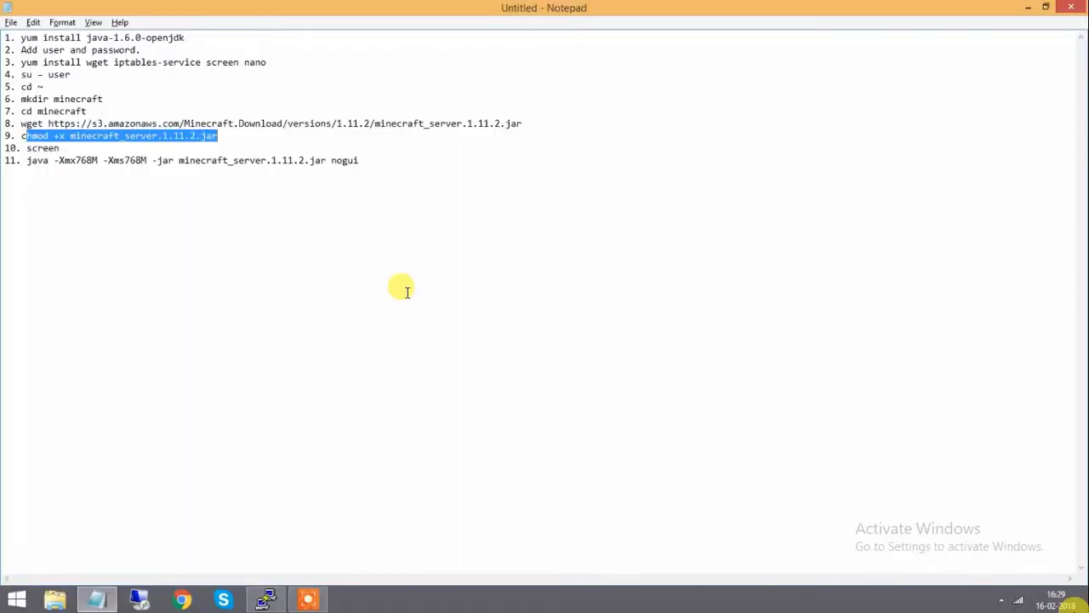
Step: Add the #eula.txt reminder in Notepad and select the java server launch command
{"action": "left_click", "coordinate": [96, 599]}
{"action": "type", "text": "##eula.txt"}
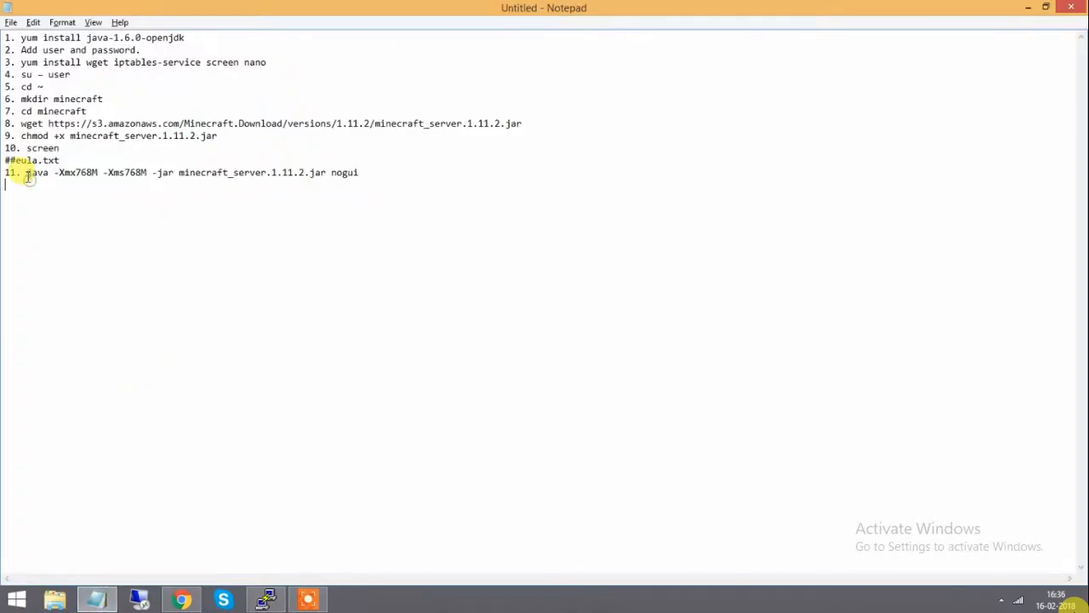
{"action": "left_click_drag", "start_coordinate": [25, 172], "coordinate": [357, 172]}
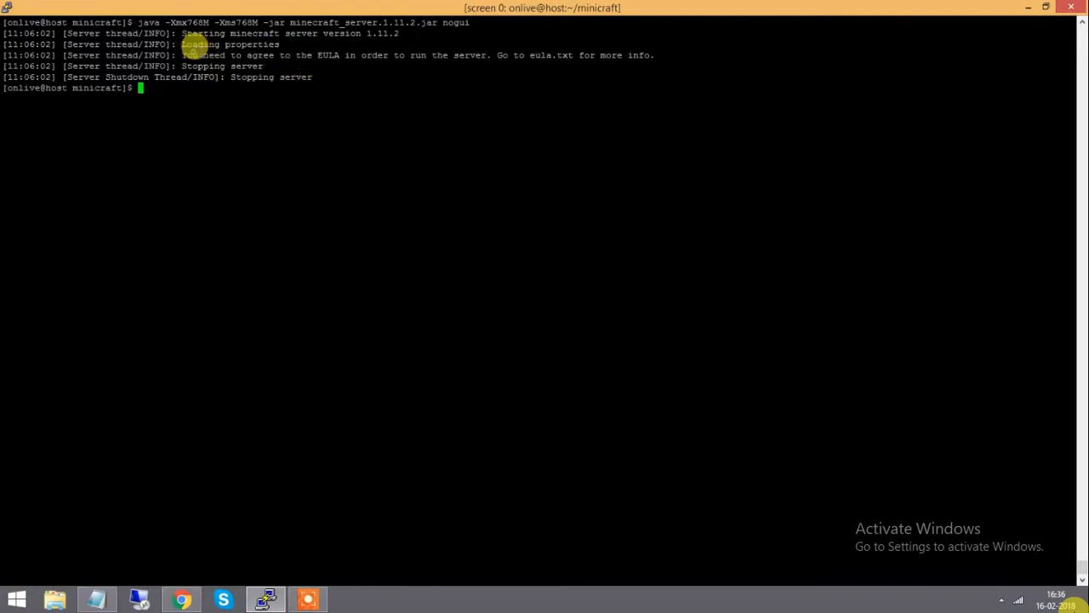
{"action": "mouse_move", "coordinate": [527, 49]}
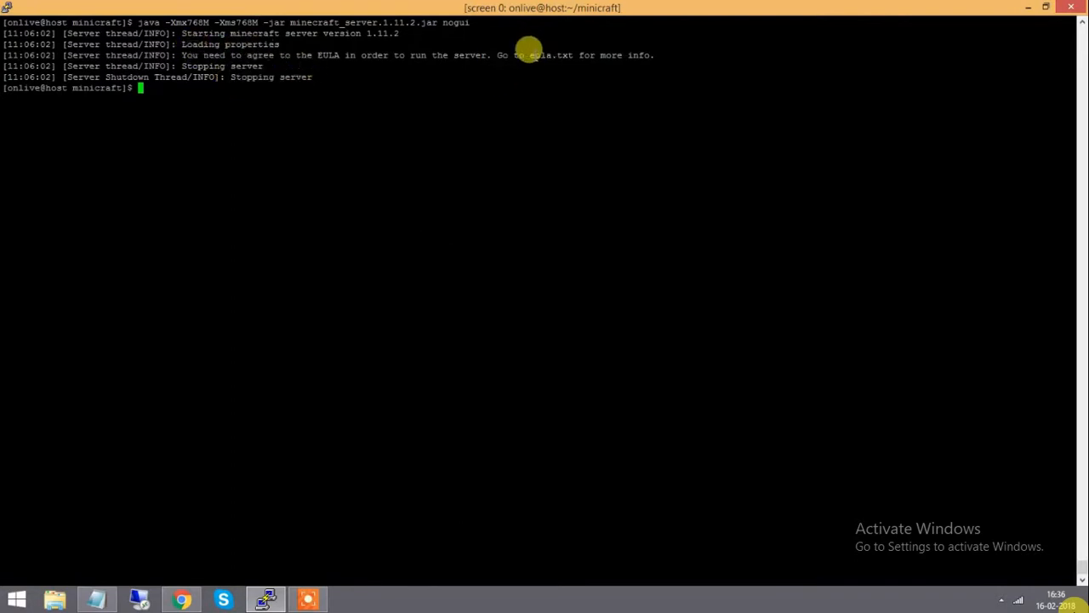
Step: Edit eula.txt in vi so it reads eula=true and save it
{"action": "double_click", "coordinate": [550, 54]}
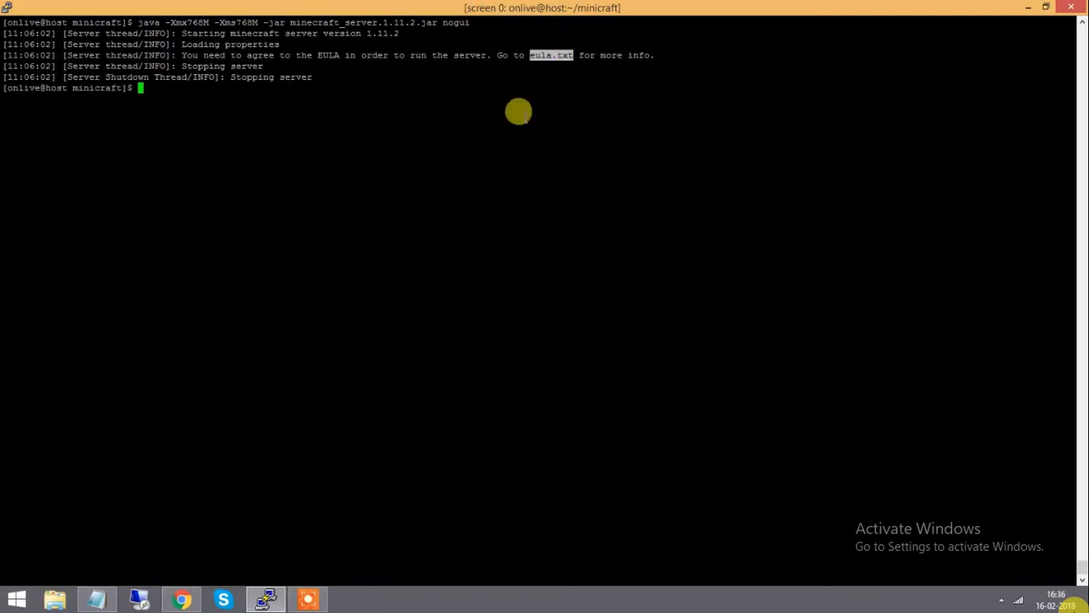
{"action": "type", "text": "vi"}
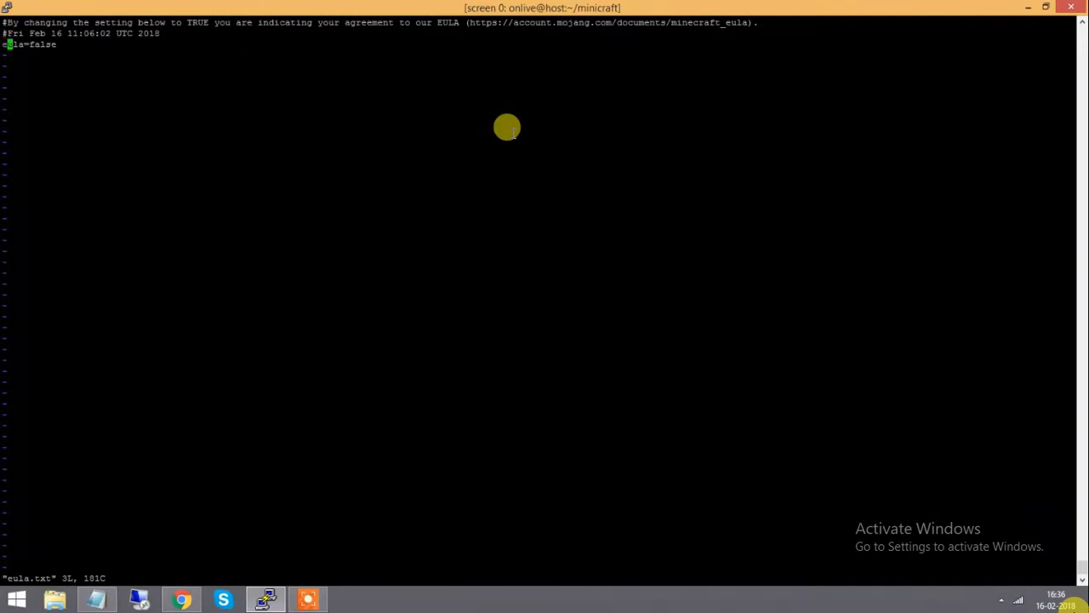
{"action": "key", "text": "i"}
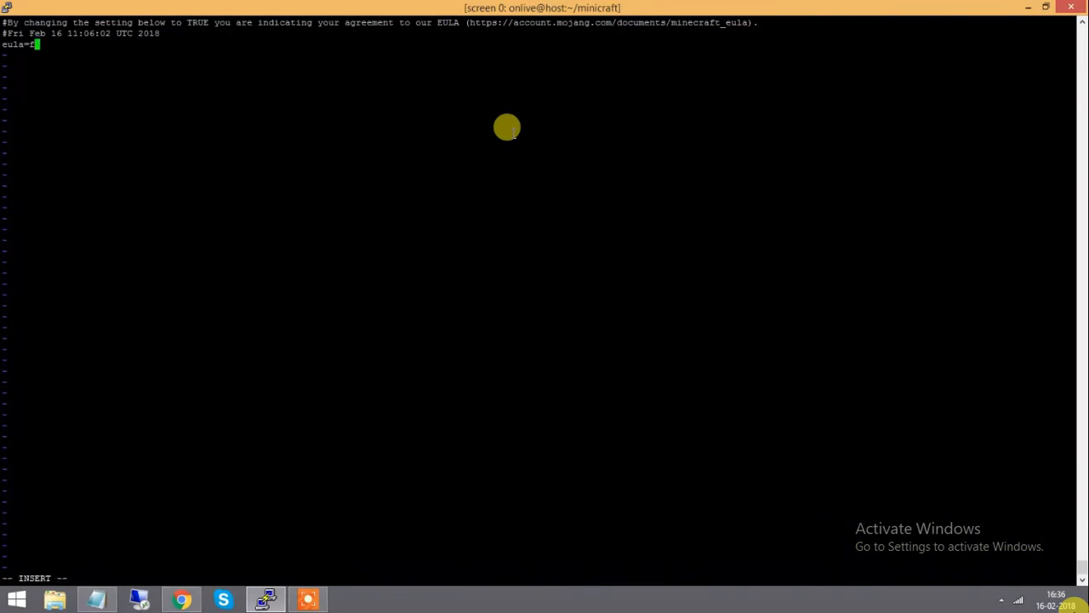
{"action": "type", "text": "rue"}
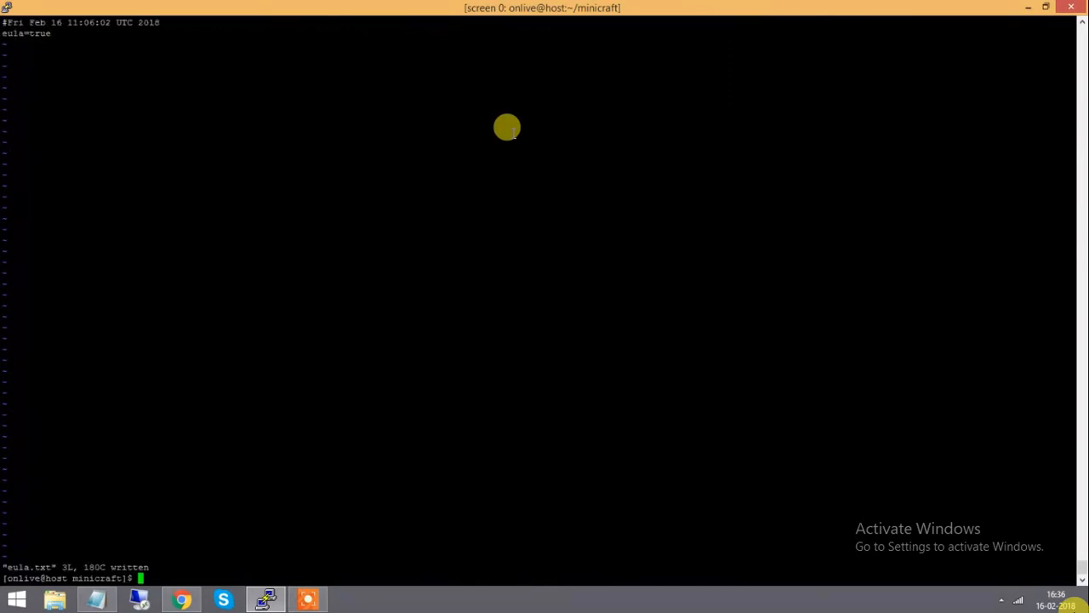
Step: Relaunch the server with 'java -Xmx768M -Xms768M -jar minecraft_server.1.11.2.jar nogui'
{"action": "type", "text": "java -Xmx768M -Xms768M -jar minecraft_server.1.11.2.jar nogui"}
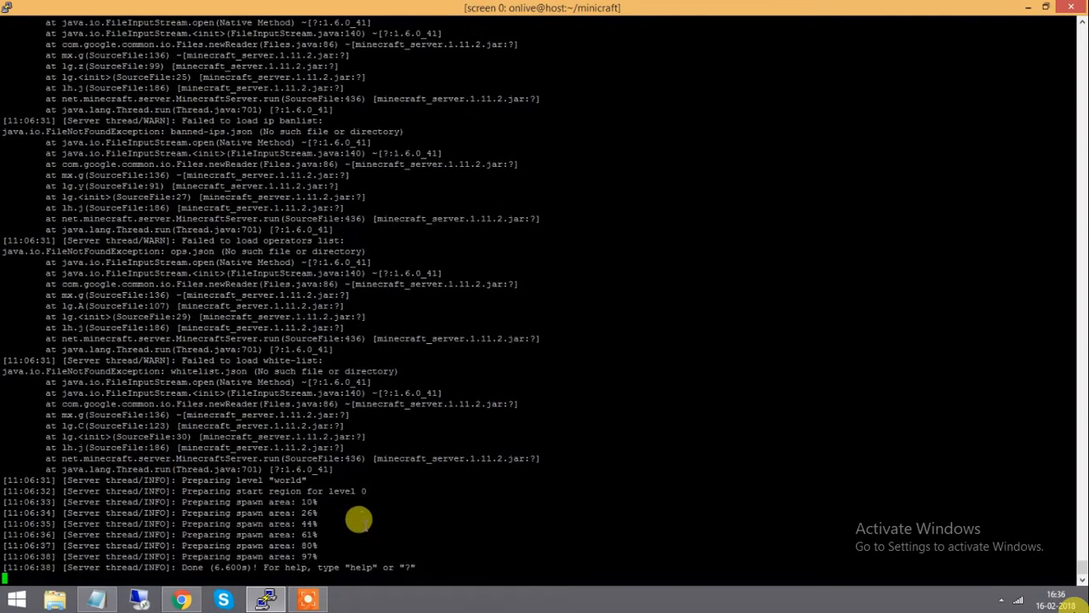
{"action": "mouse_move", "coordinate": [350, 541]}
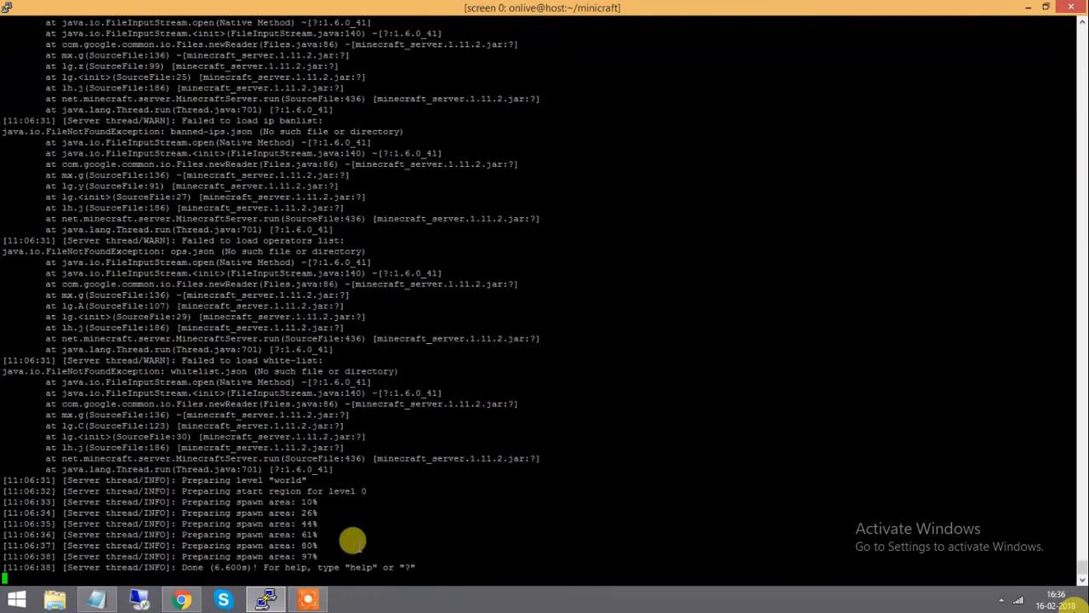
Step: Stop the running Minecraft server and end the screen session, returning to the onlive prompt
{"action": "left_click", "coordinate": [308, 599]}
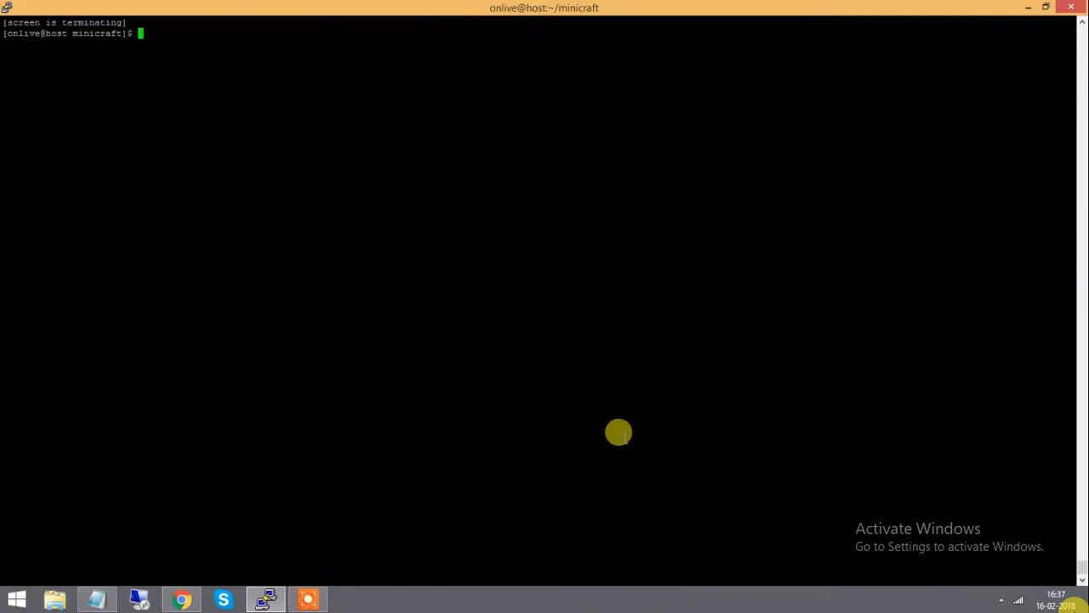
Step: Log out of the onlive account with 'exit', returning to the root prompt
{"action": "type", "text": "exit"}
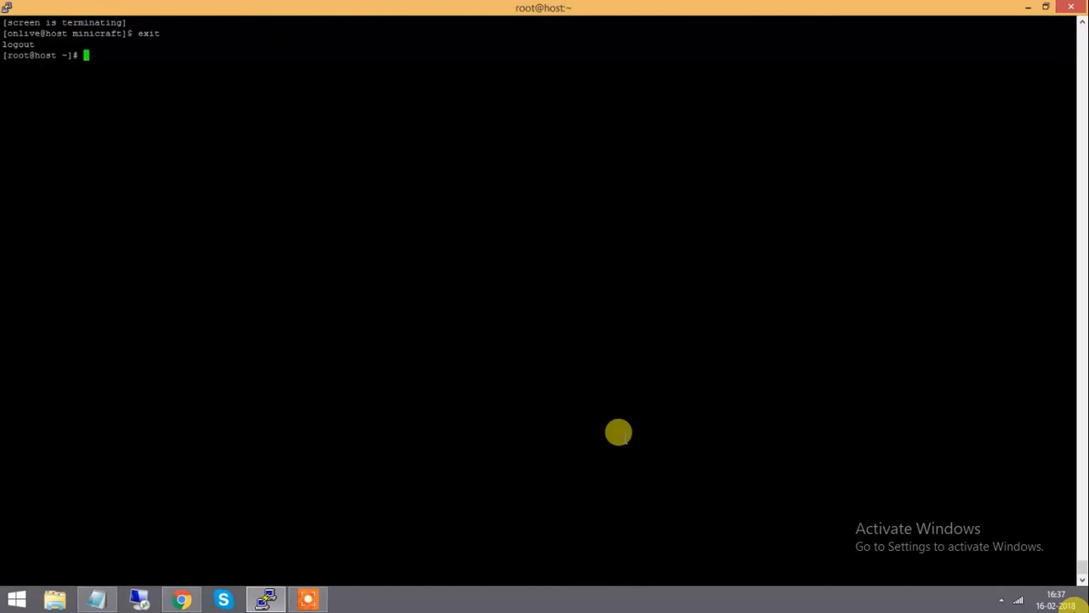
{"action": "mouse_move", "coordinate": [537, 454]}
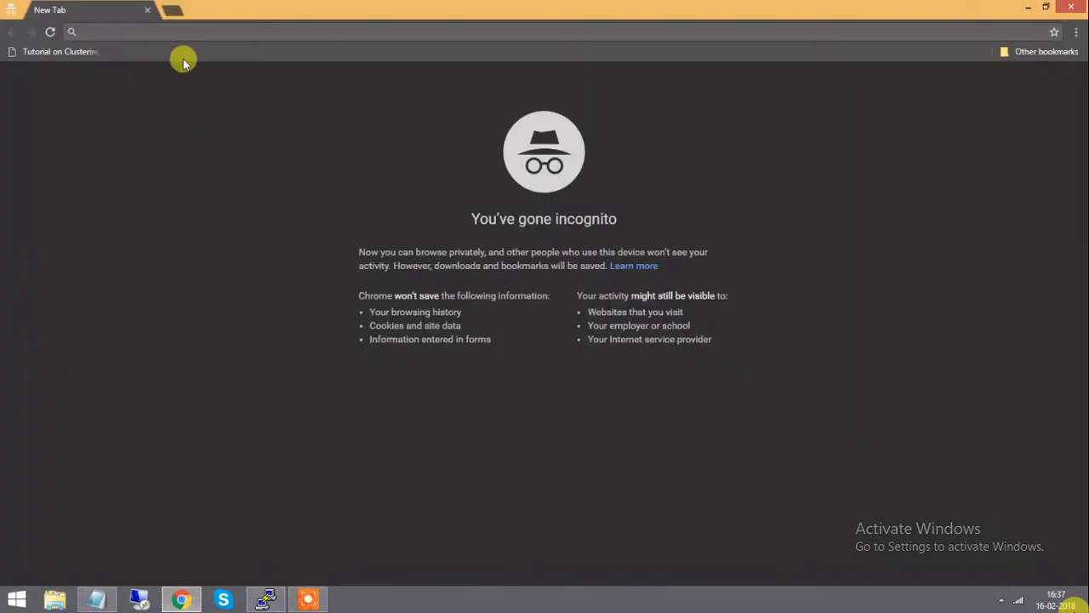
Step: Search Google for 'minicraft app' and return to the PuTTY root session
{"action": "type", "text": "min"}
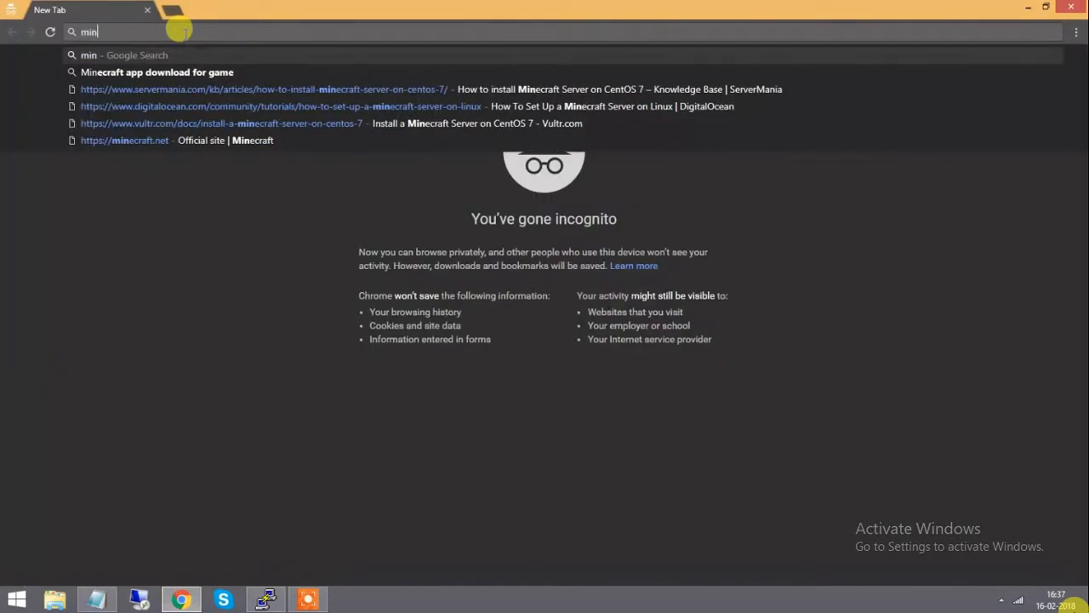
{"action": "type", "text": "icraft"}
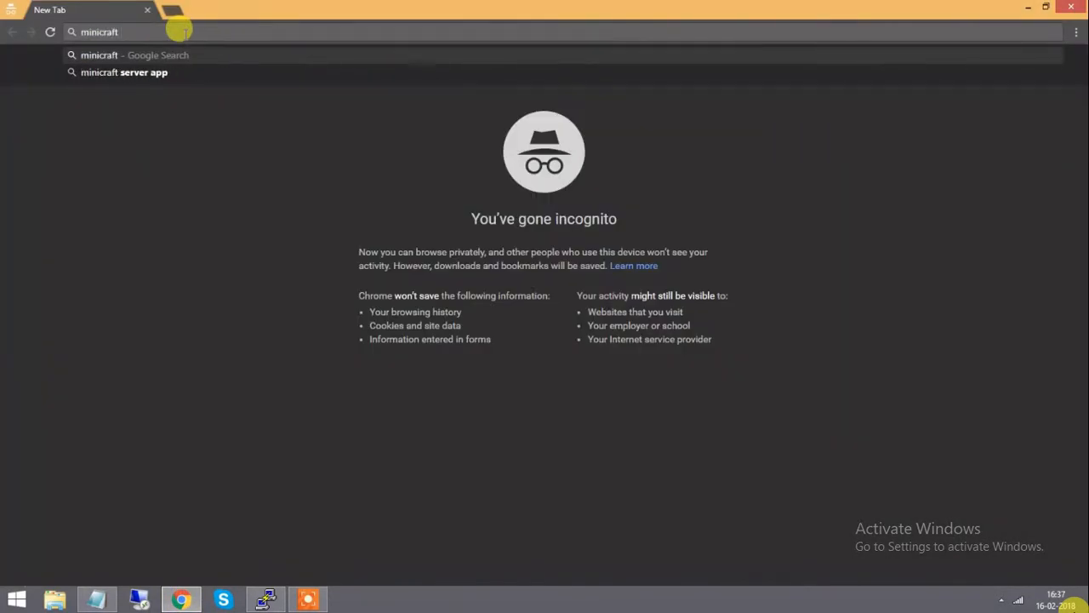
{"action": "type", "text": "app"}
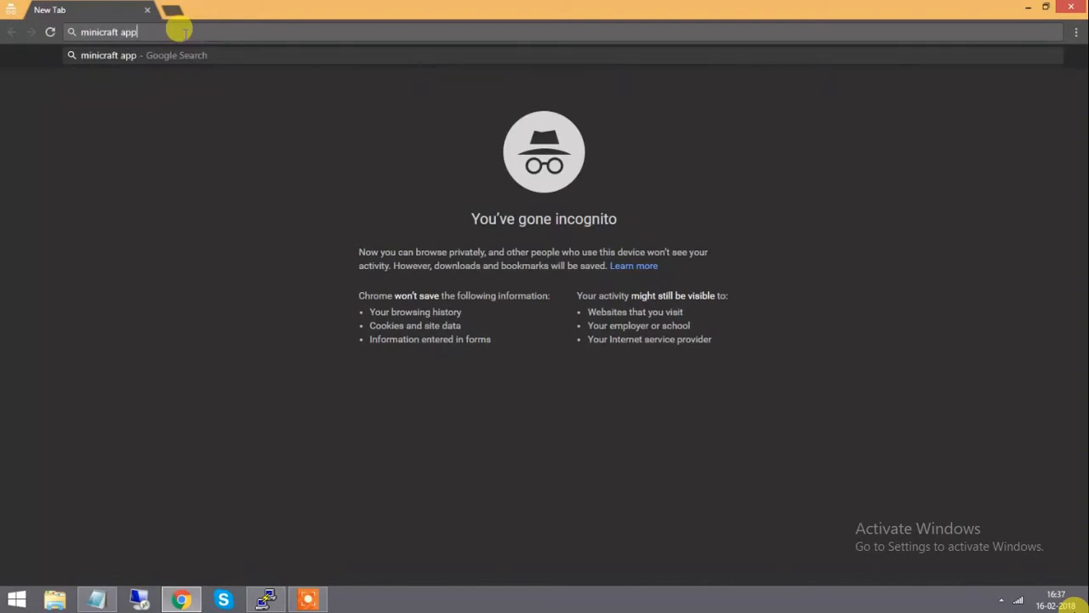
{"action": "type", "text": "f"}
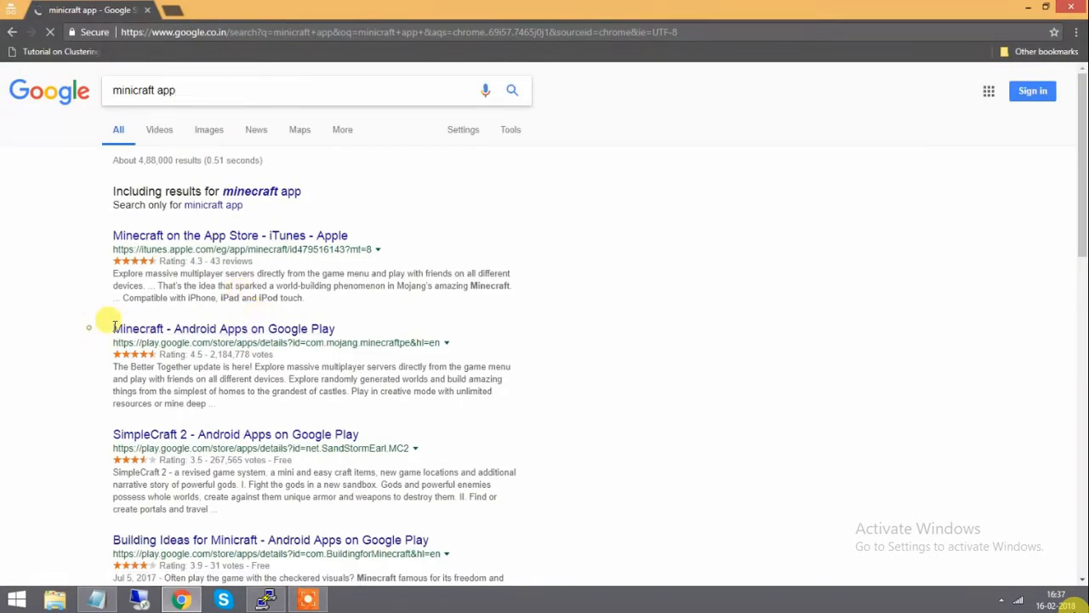
{"action": "left_click", "coordinate": [223, 328]}
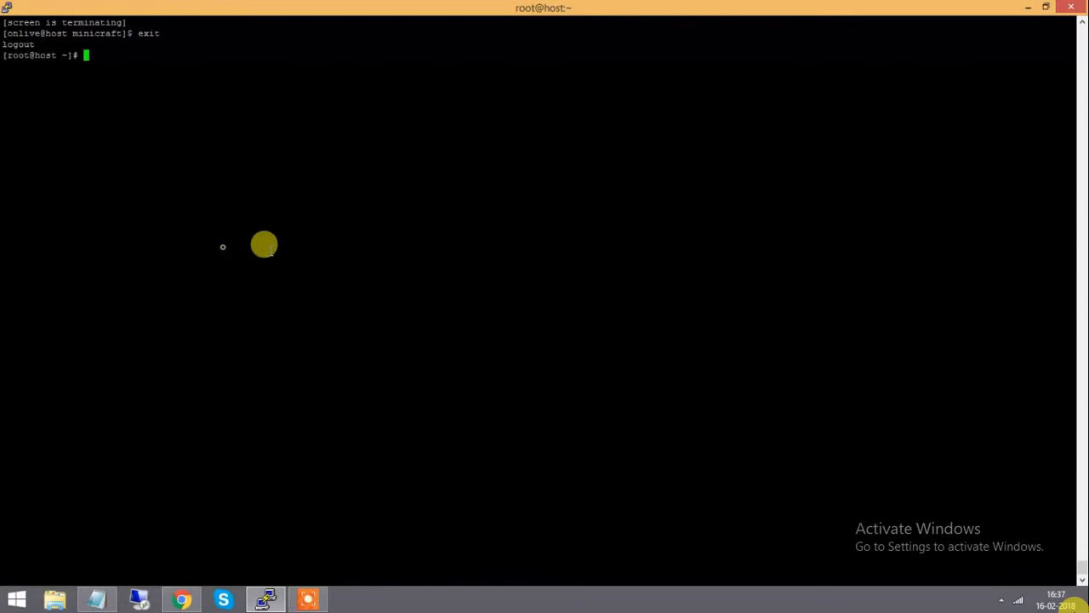
{"action": "mouse_move", "coordinate": [296, 531]}
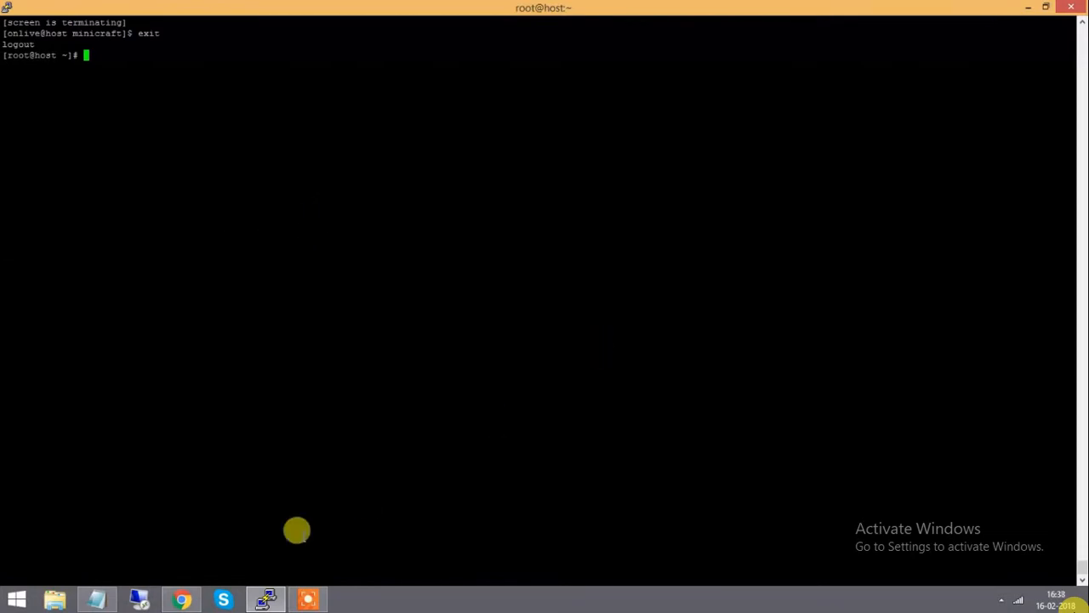